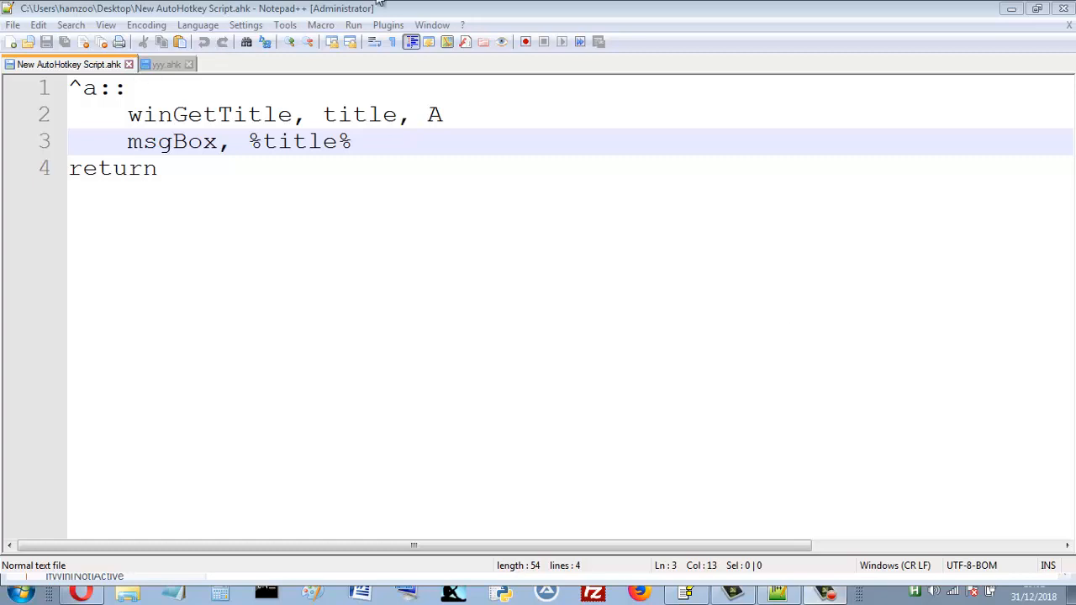
mouse_move(504, 407)
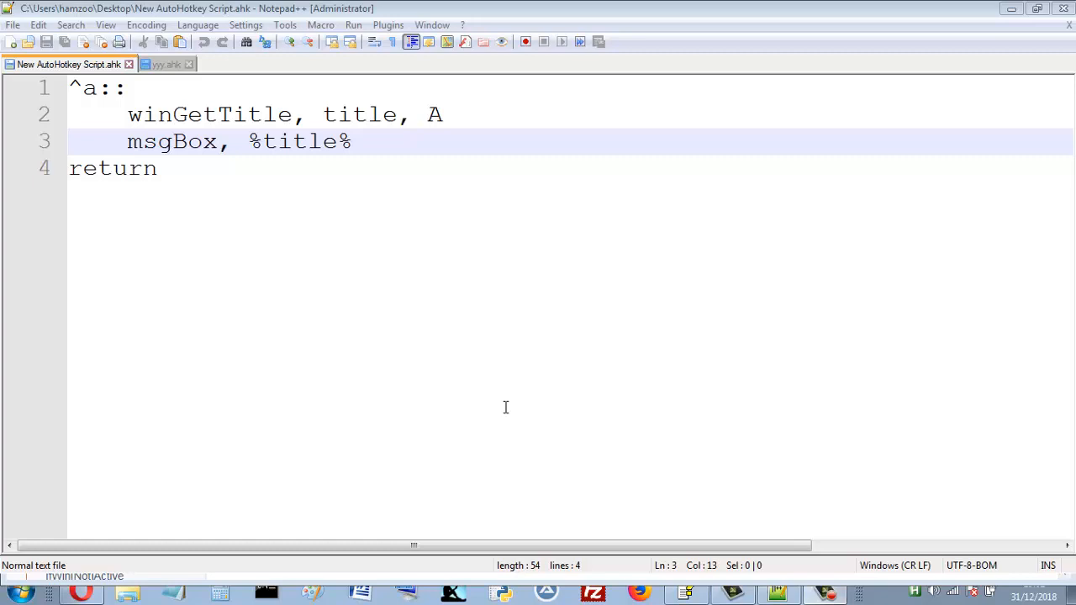
mouse_move(71, 63)
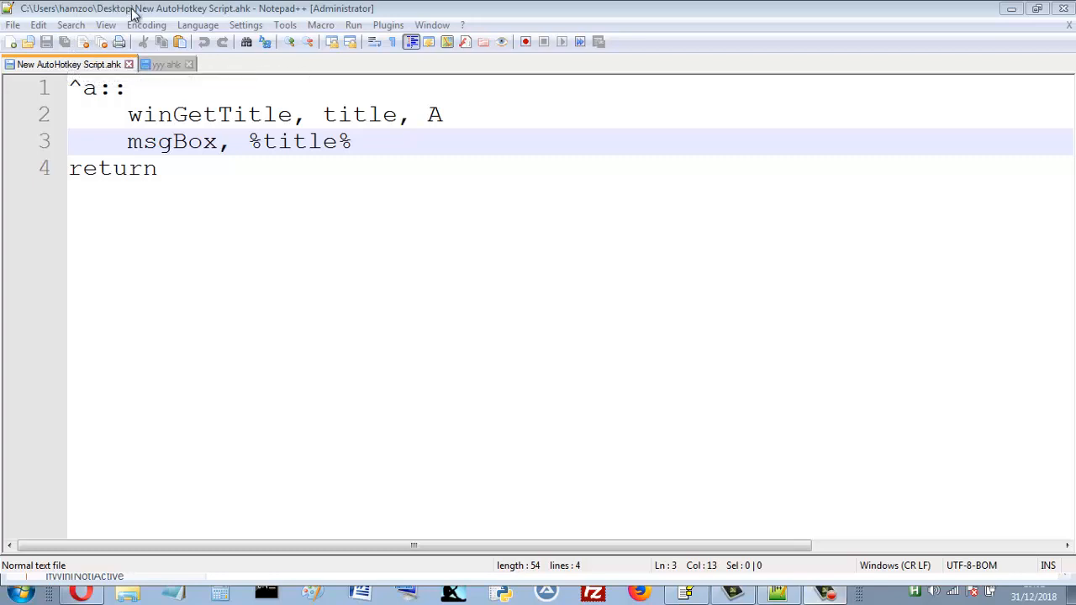
mouse_move(155, 12)
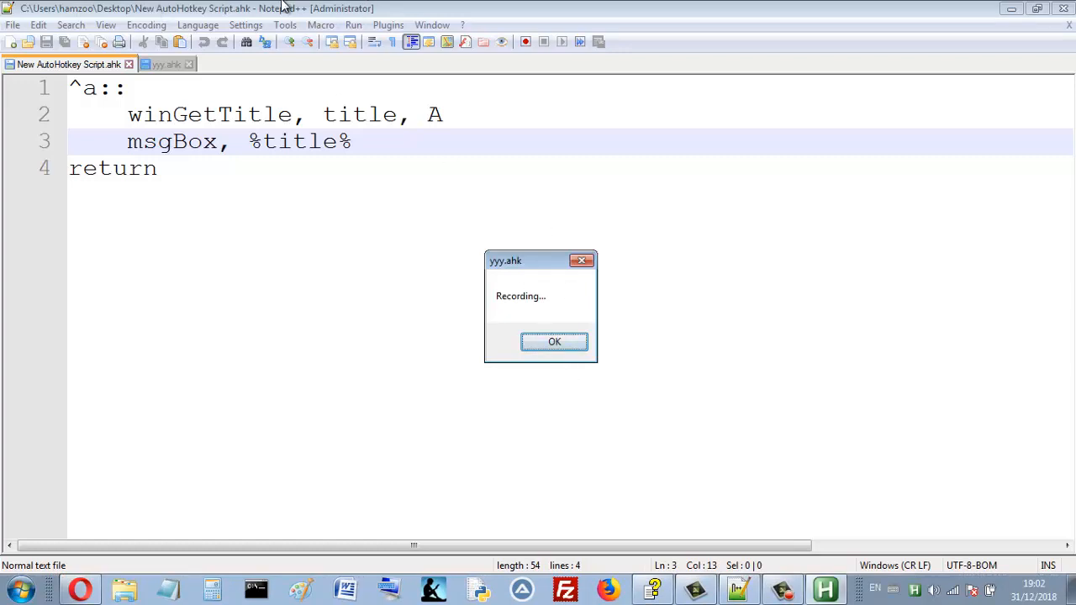
- Test the Ctrl+A title popup on the yyy.ahk and New AutoHotkey Script.ahk tabs
left_click(553, 341)
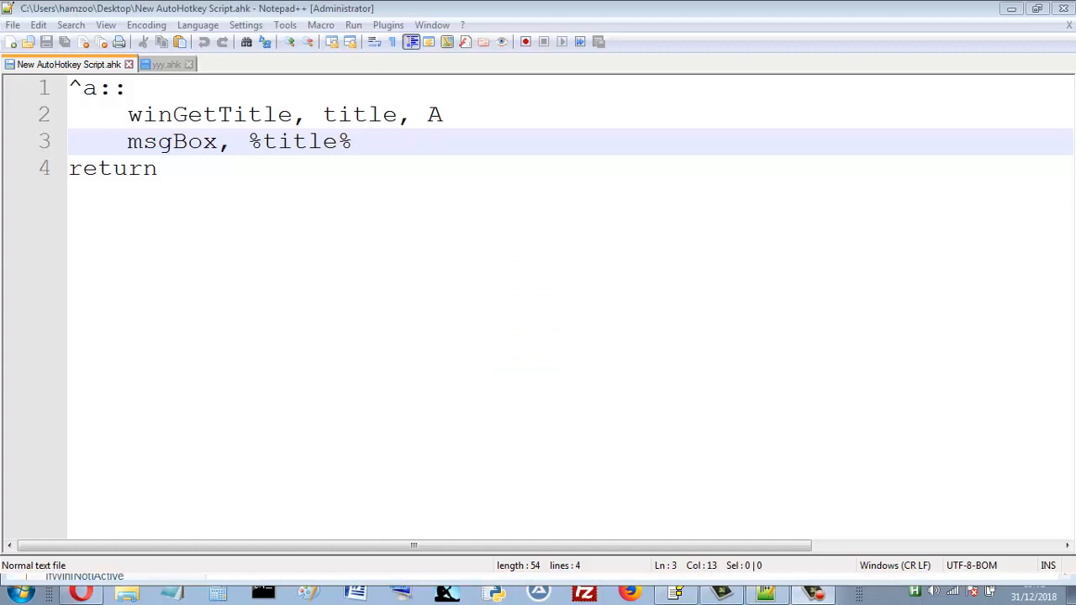
left_click(165, 64)
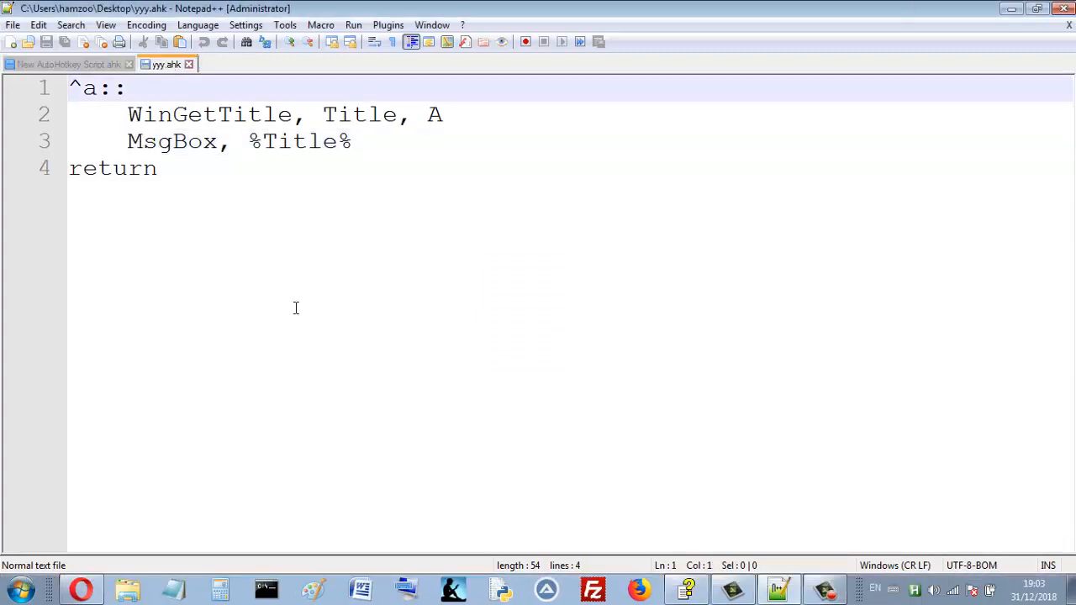
key("ctrl+a")
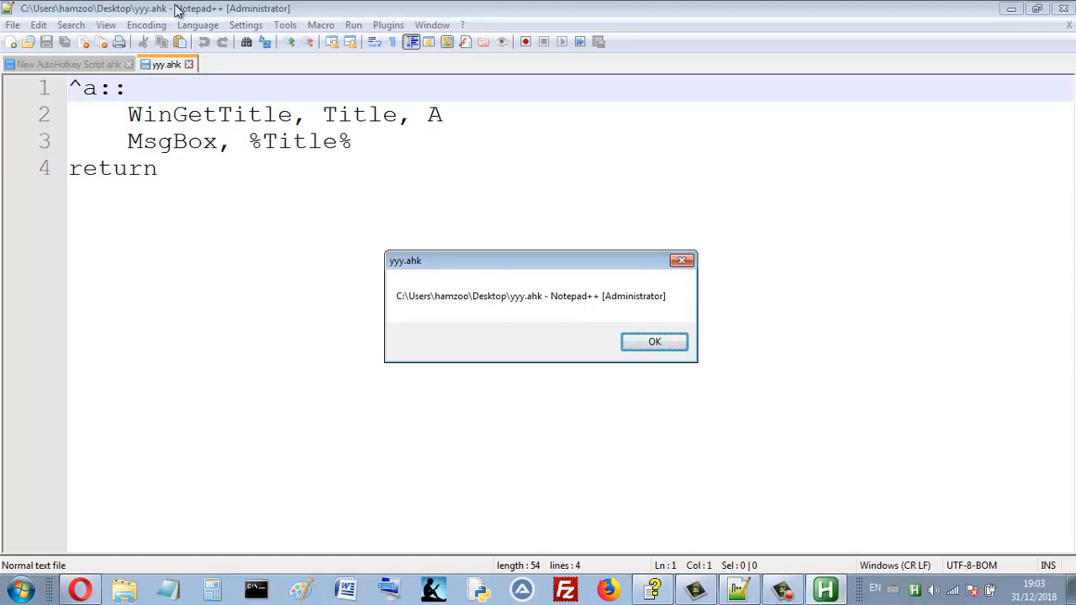
left_click(654, 341)
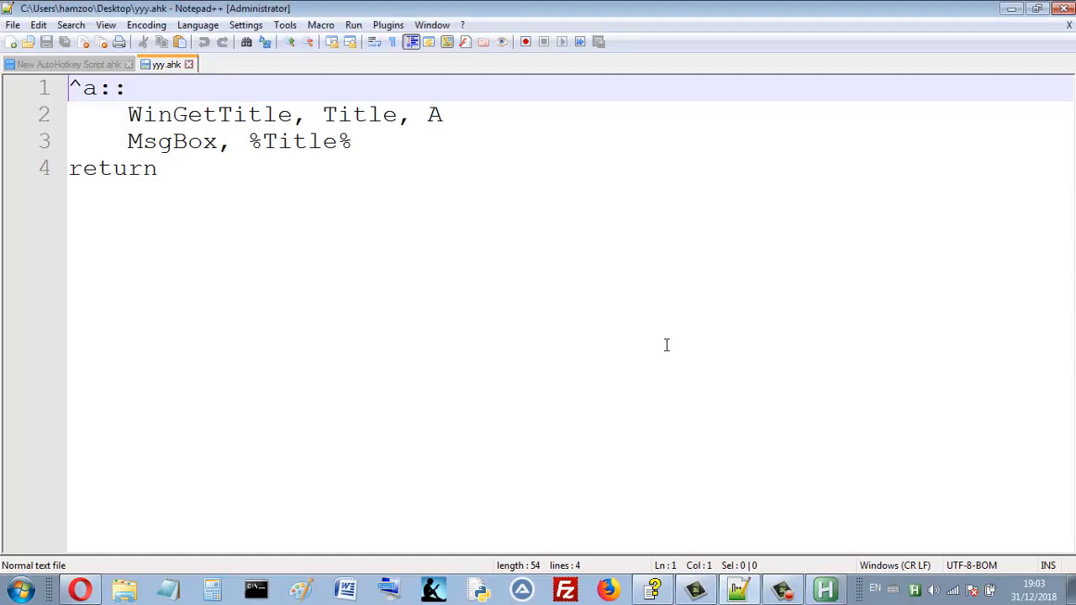
left_click(67, 64)
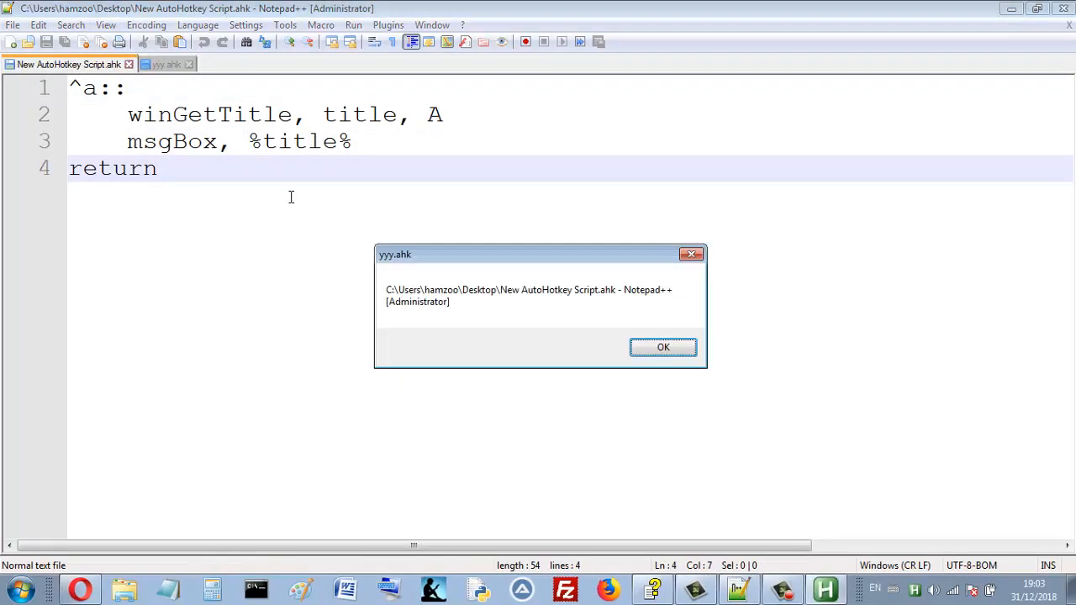
mouse_move(616, 298)
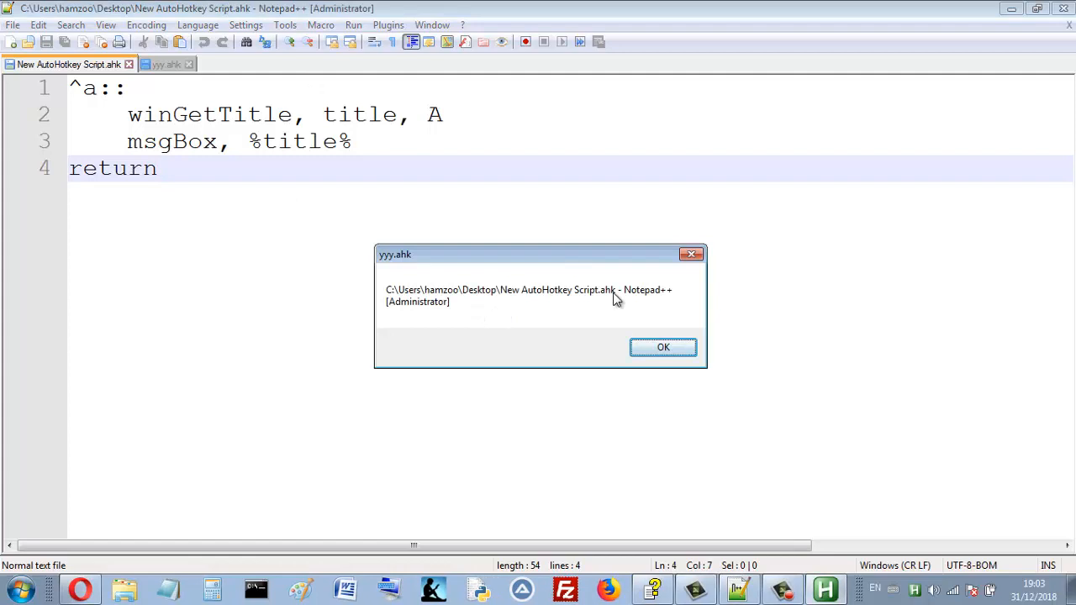
left_click(663, 347)
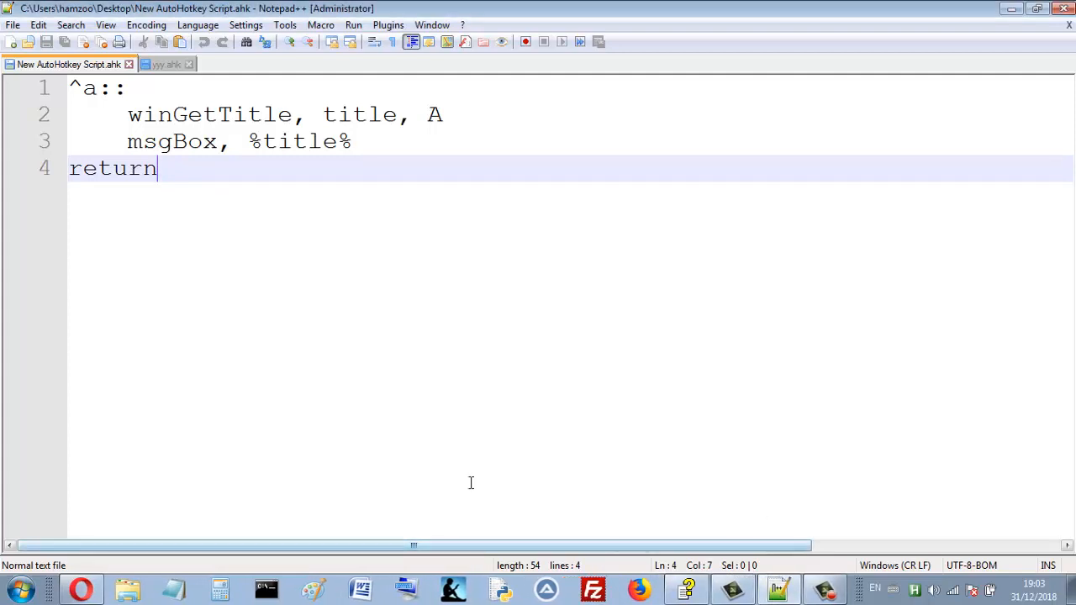
- With AutoHotkey Help active, confirm the popups show the help window's title
left_click(687, 588)
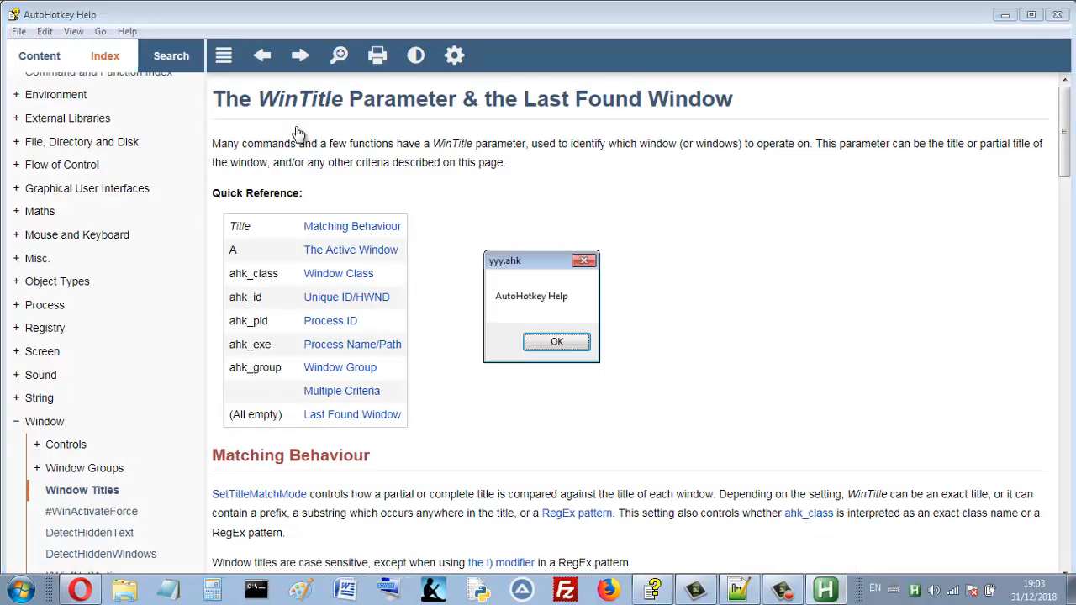
left_click(555, 341)
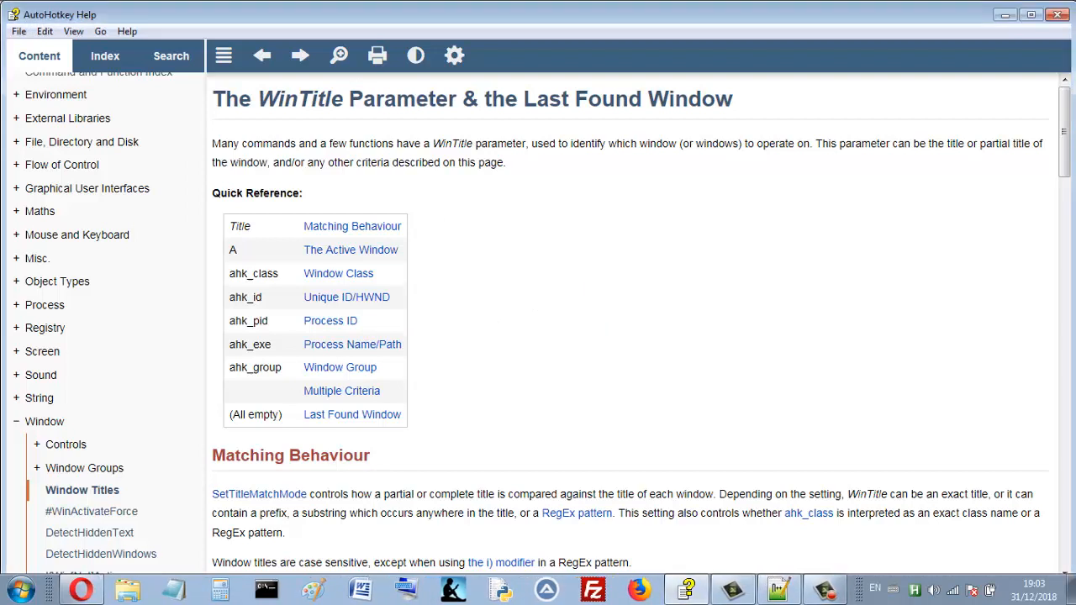
mouse_move(261, 56)
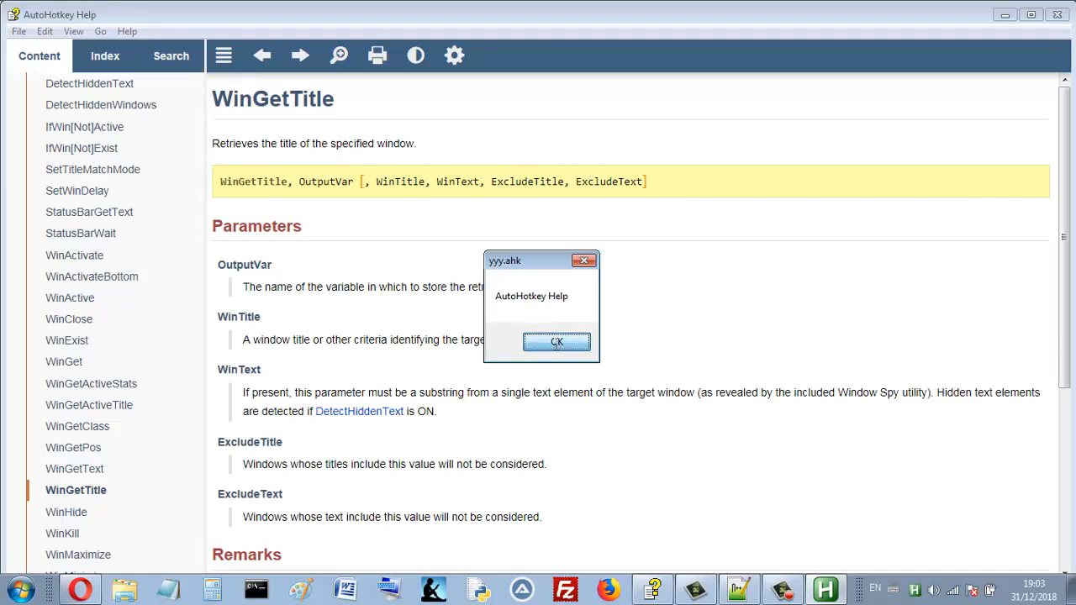
left_click(556, 342)
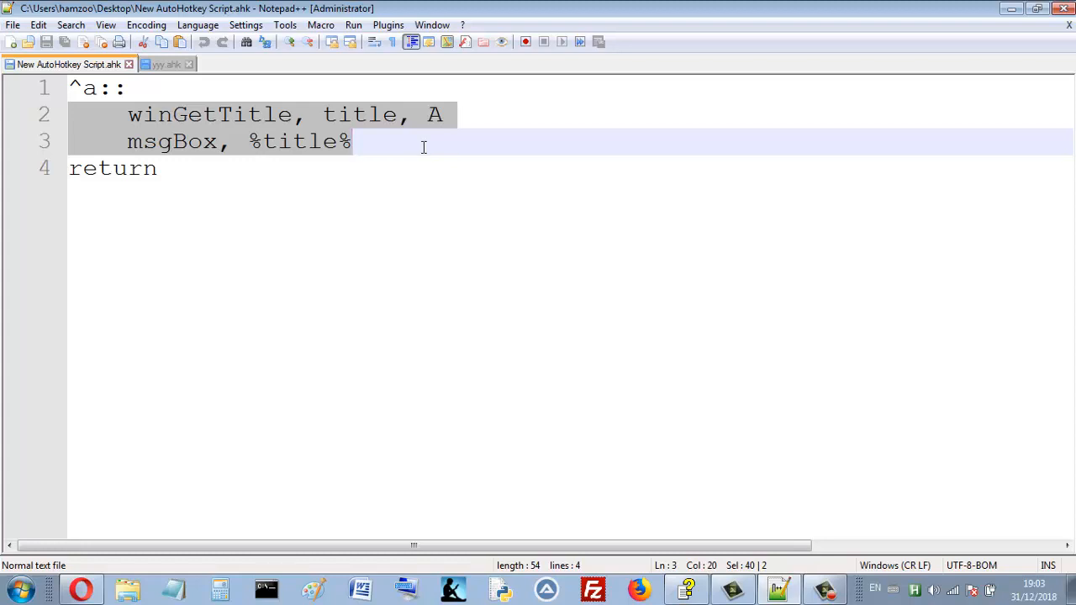
left_click(355, 141)
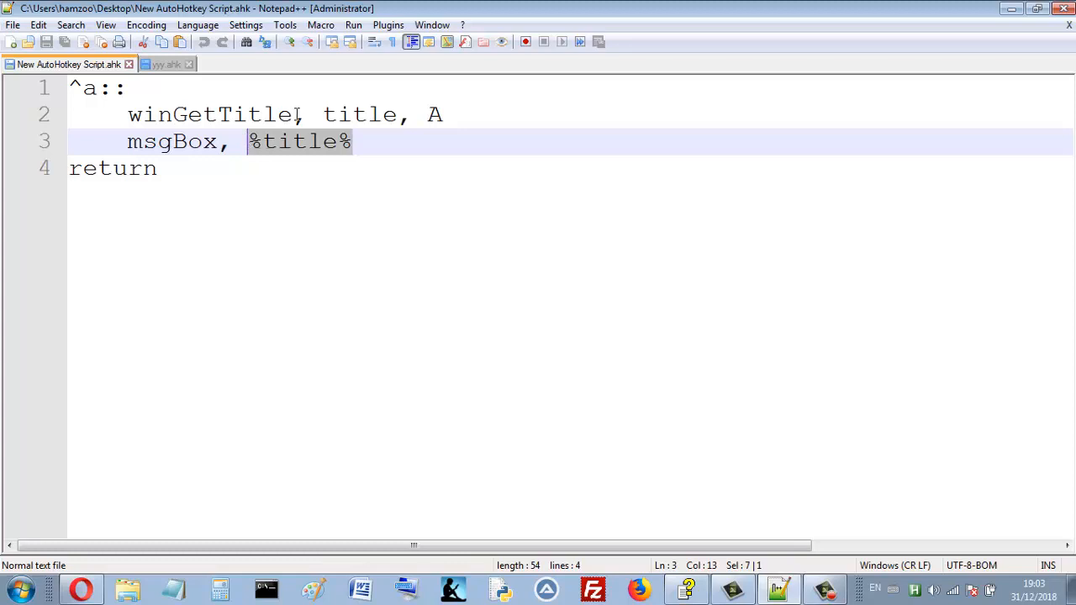
double_click(208, 115)
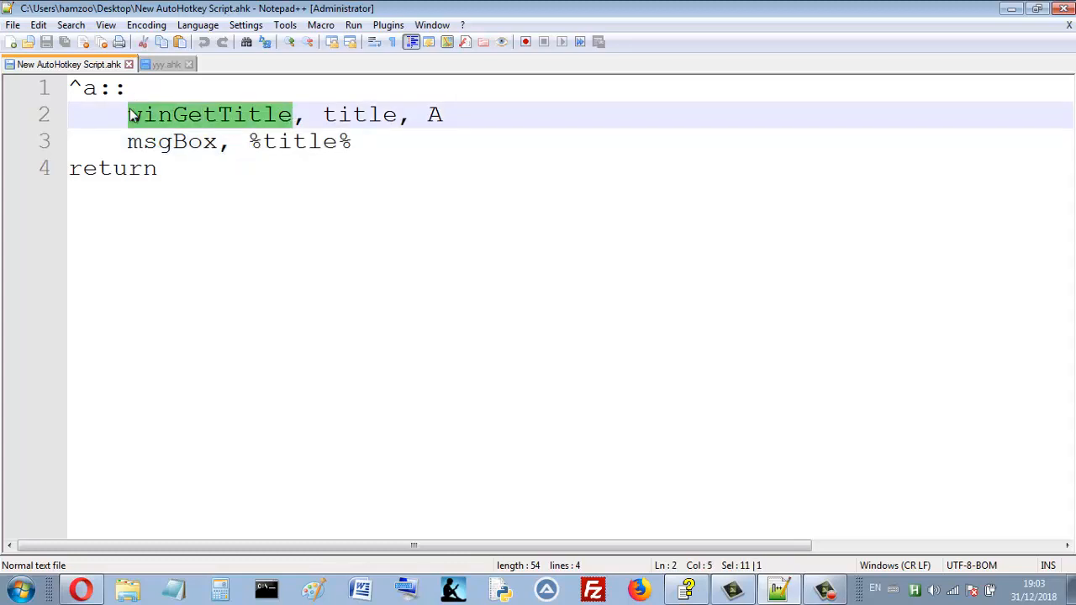
mouse_move(213, 118)
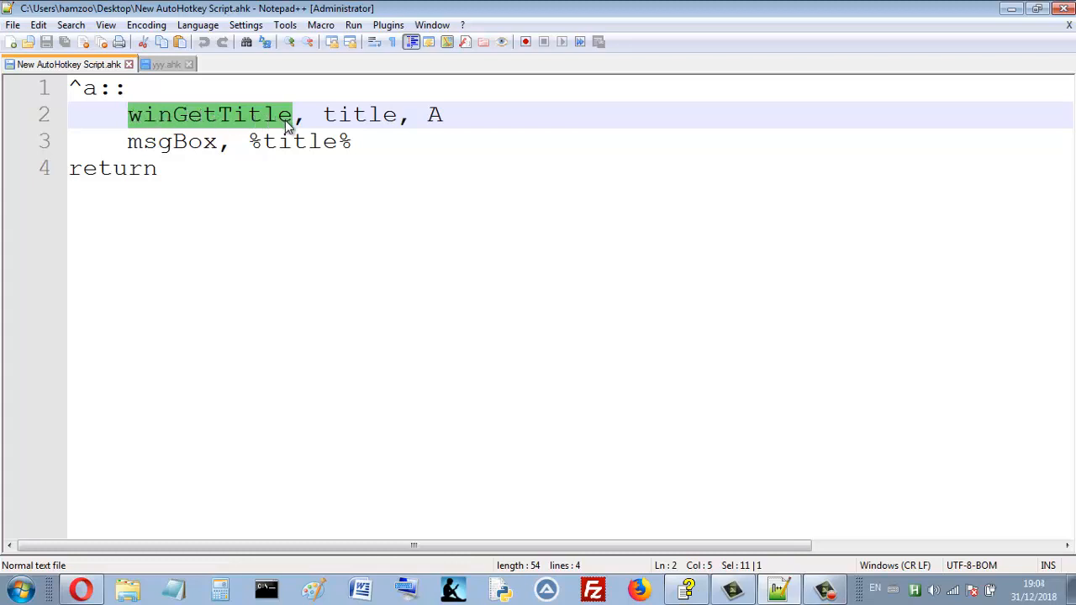
left_click(322, 115)
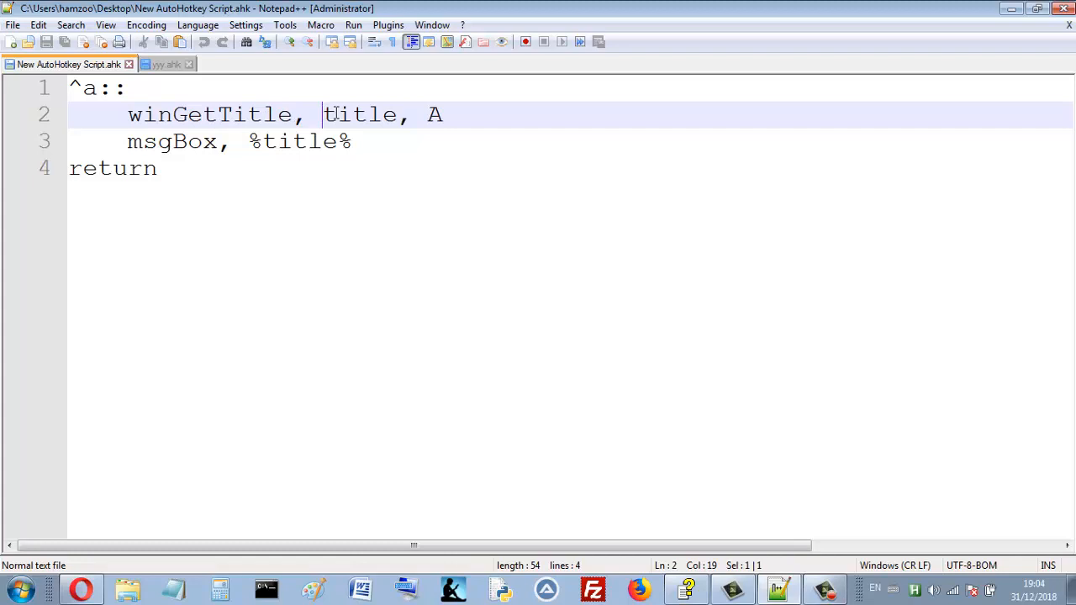
double_click(360, 114)
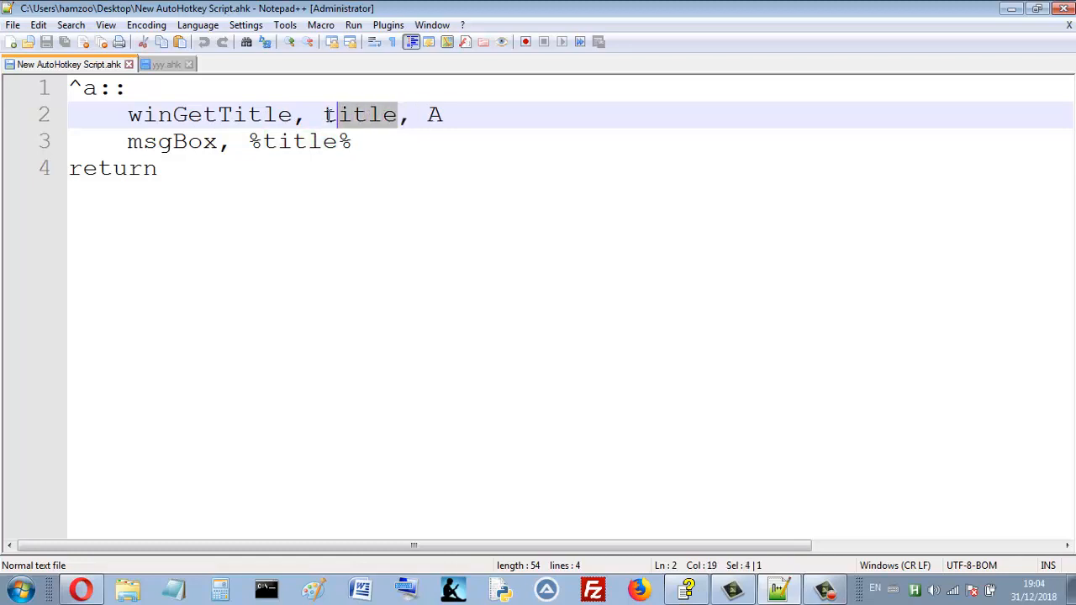
double_click(360, 115)
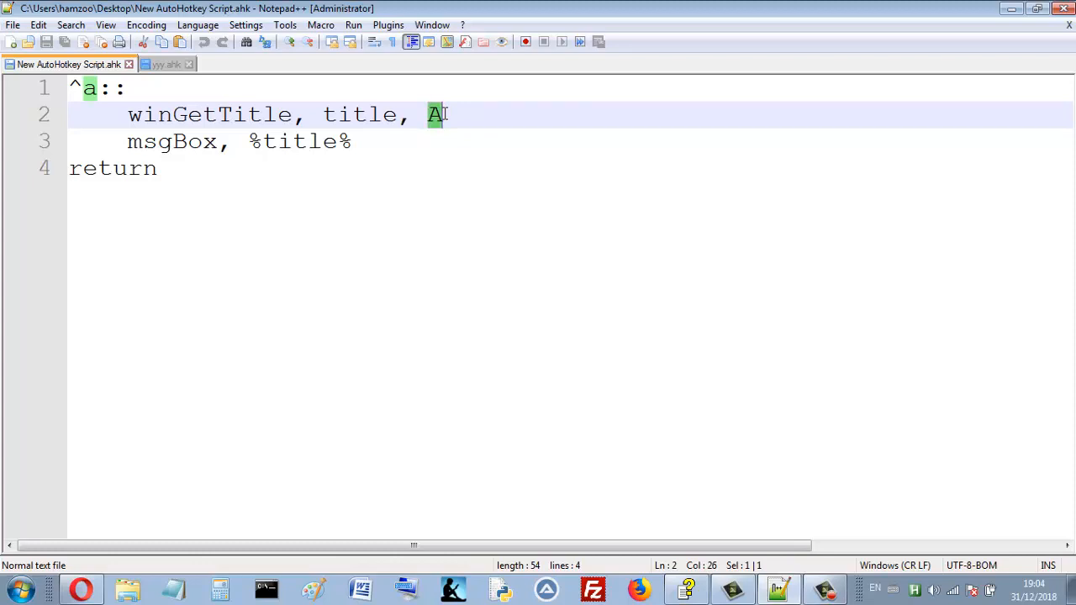
left_click(434, 114)
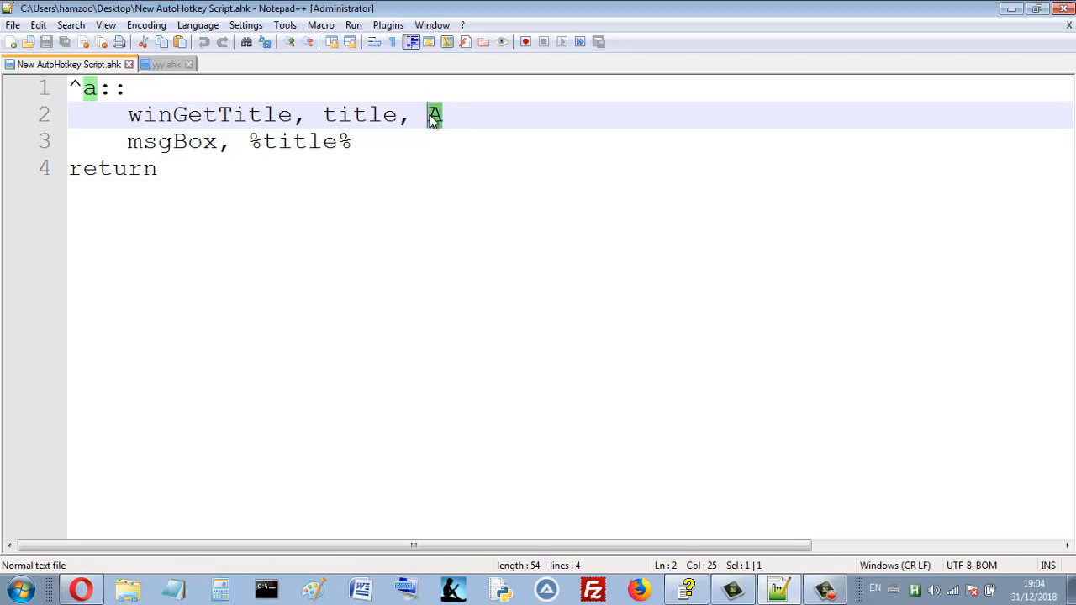
left_click(443, 115)
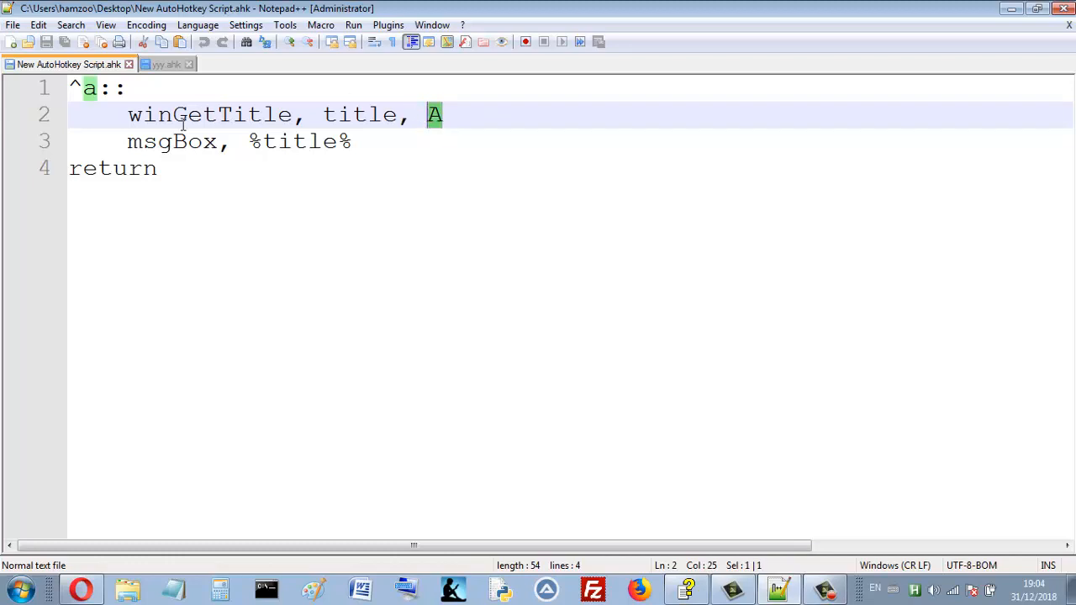
double_click(172, 141)
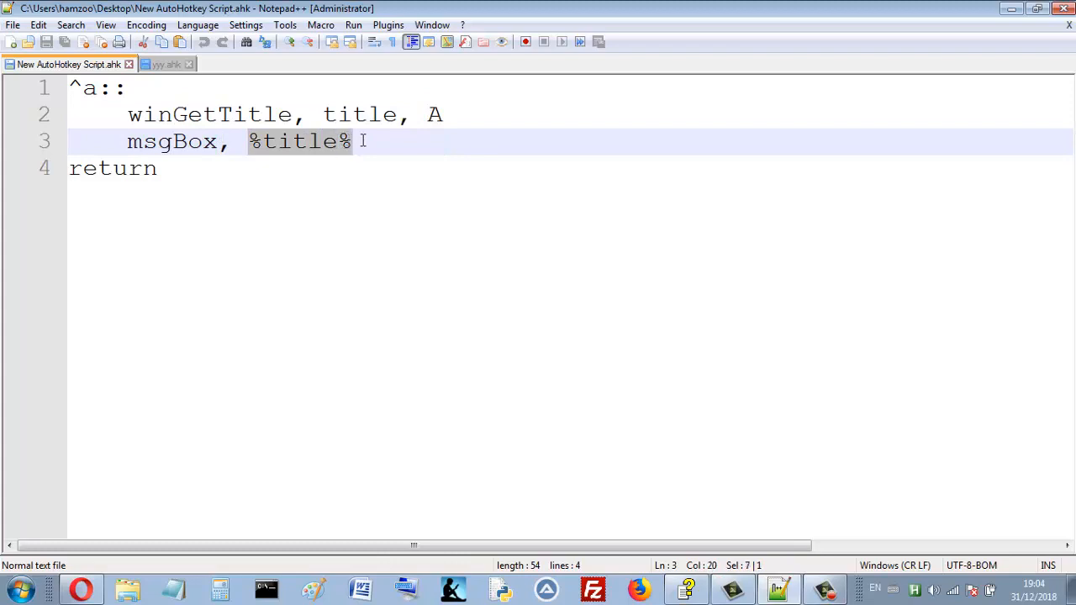
double_click(360, 114)
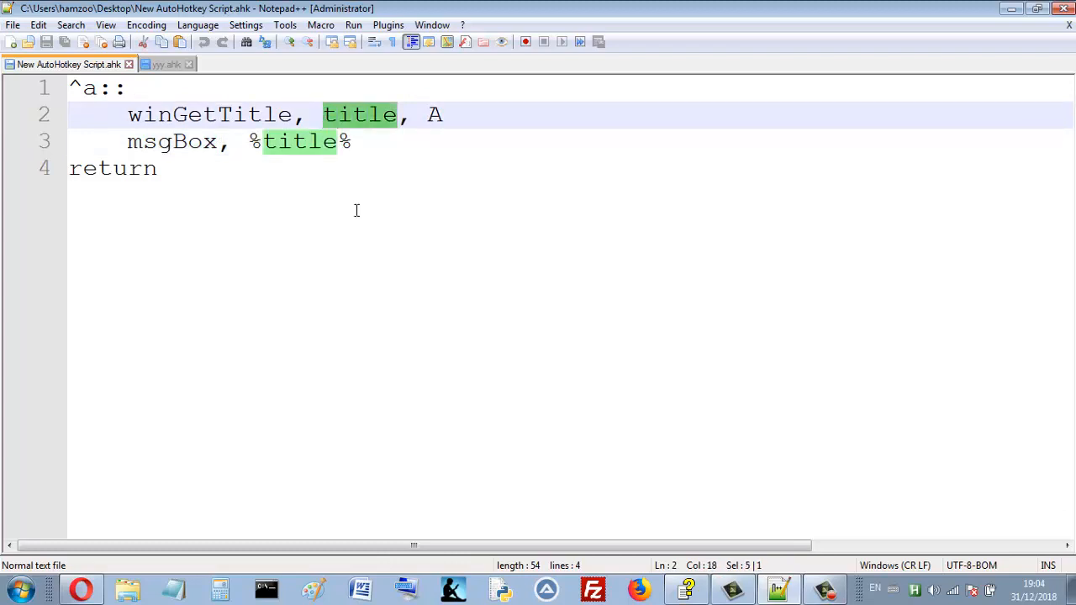
left_click(156, 168)
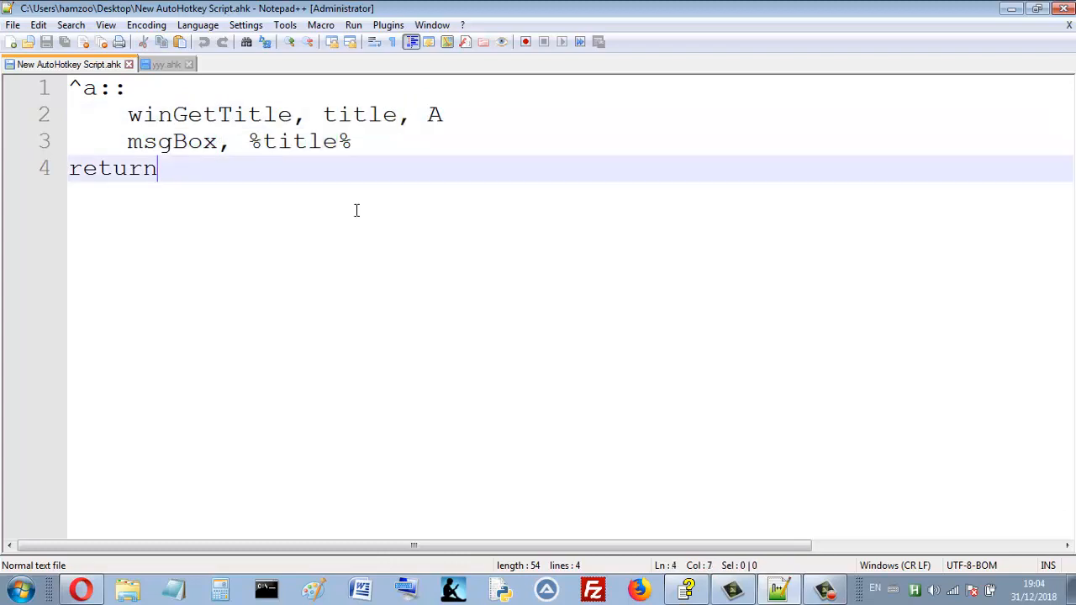